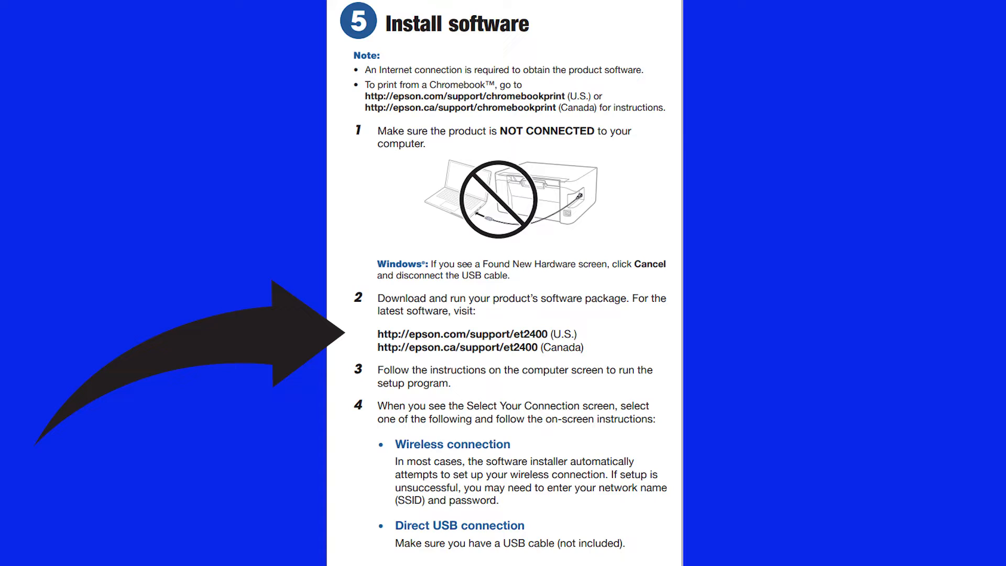
# Step: Navigate Chrome to epson.com/support/et2400, the ET-2400 support page
pyautogui.write('epson.com/support')
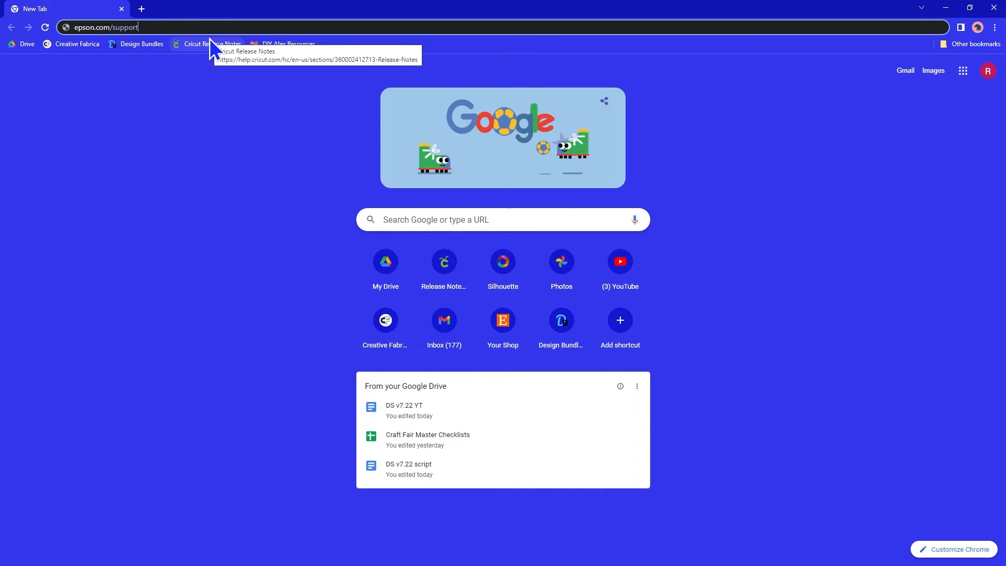
pyautogui.write('e')
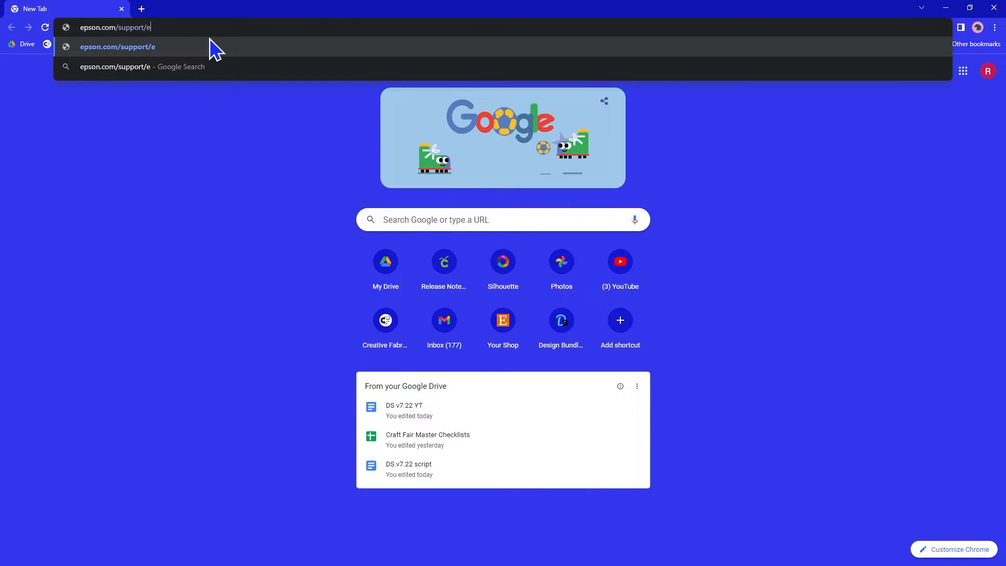
pyautogui.write('t2400')
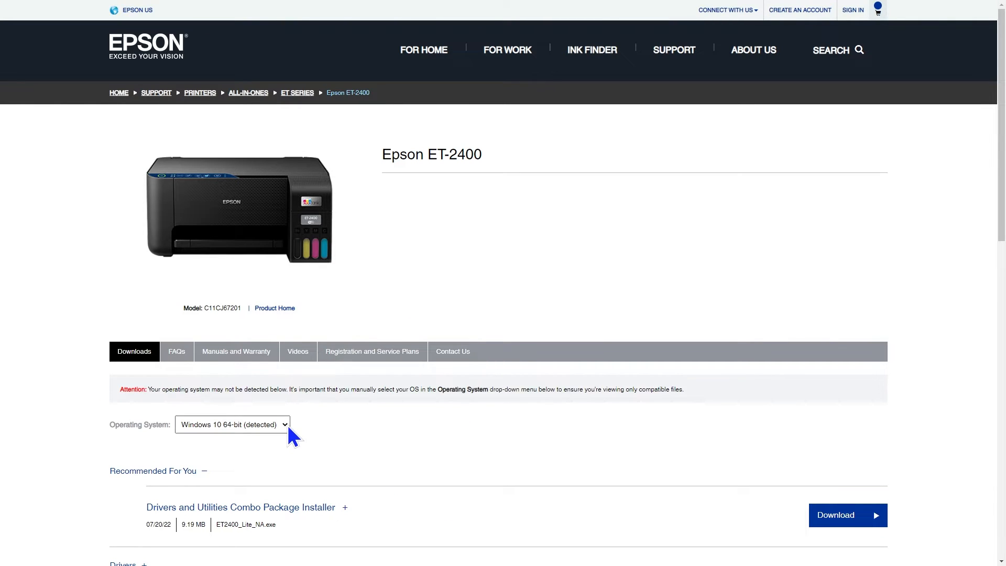
# Step: Review the OS selection, expand Drivers and Utilities, and download the Combo Package Installer (ET2400_Lite_NA.exe)
pyautogui.click(232, 425)
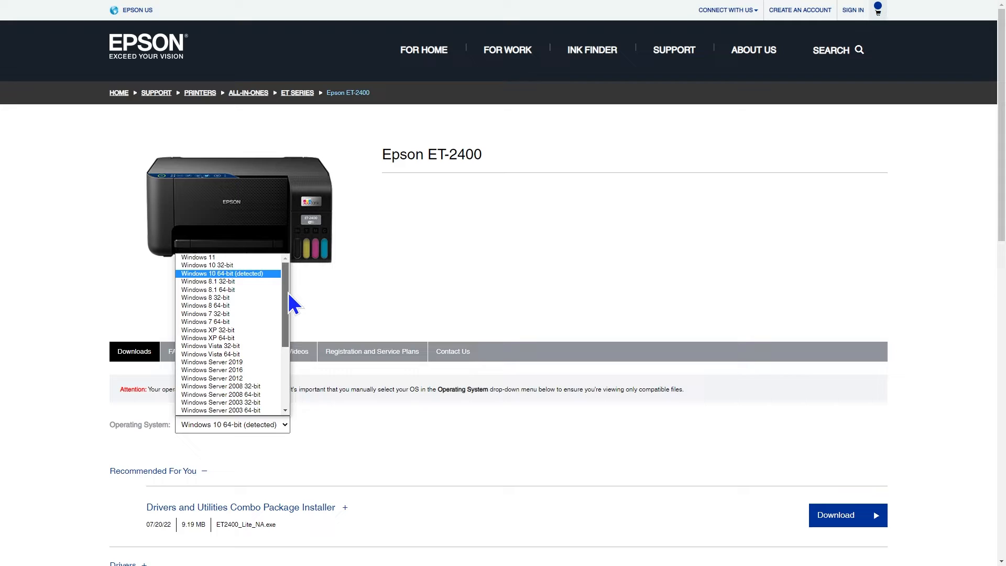
pyautogui.scroll(-3)
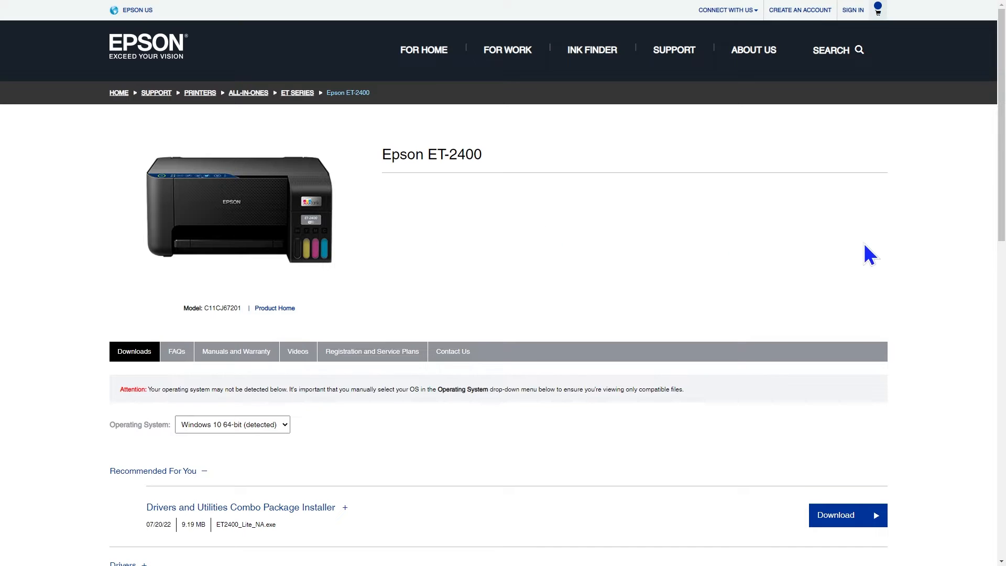
pyautogui.scroll(-3)
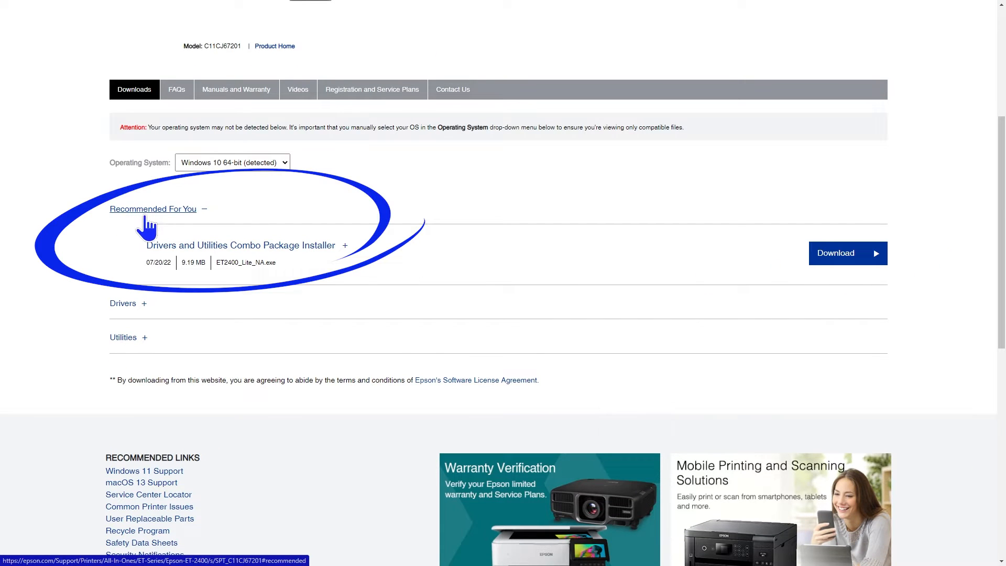
pyautogui.click(122, 302)
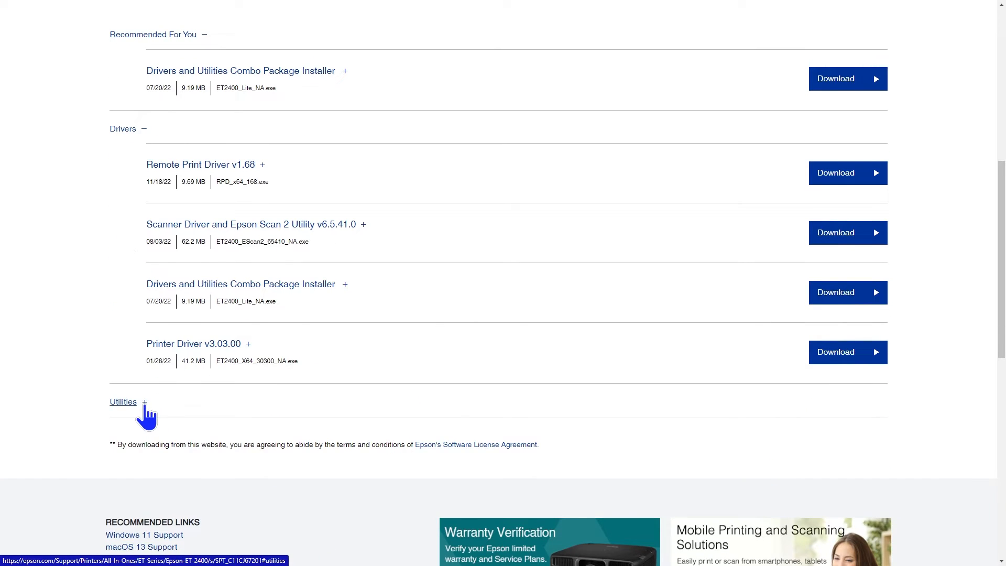
pyautogui.click(123, 401)
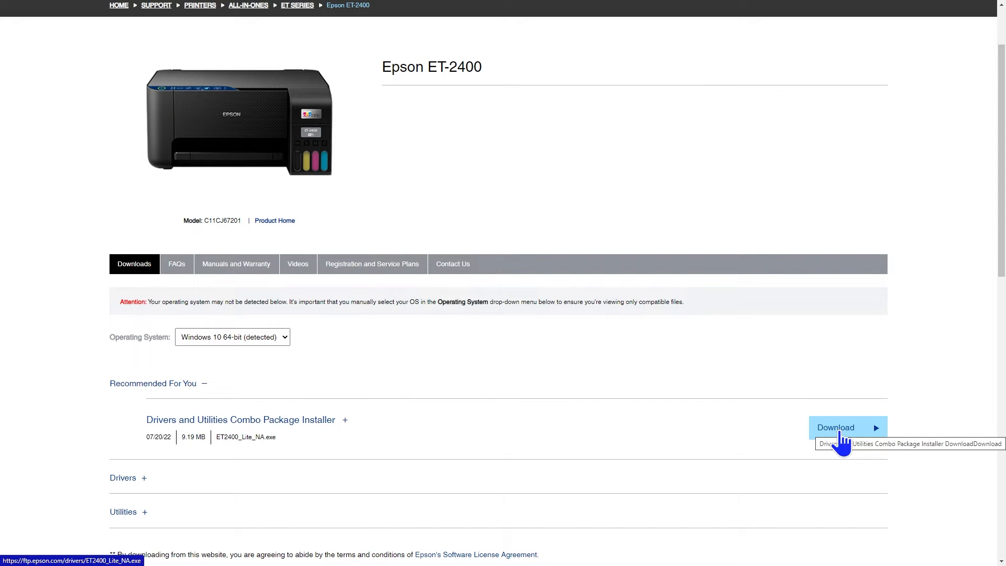
pyautogui.click(835, 428)
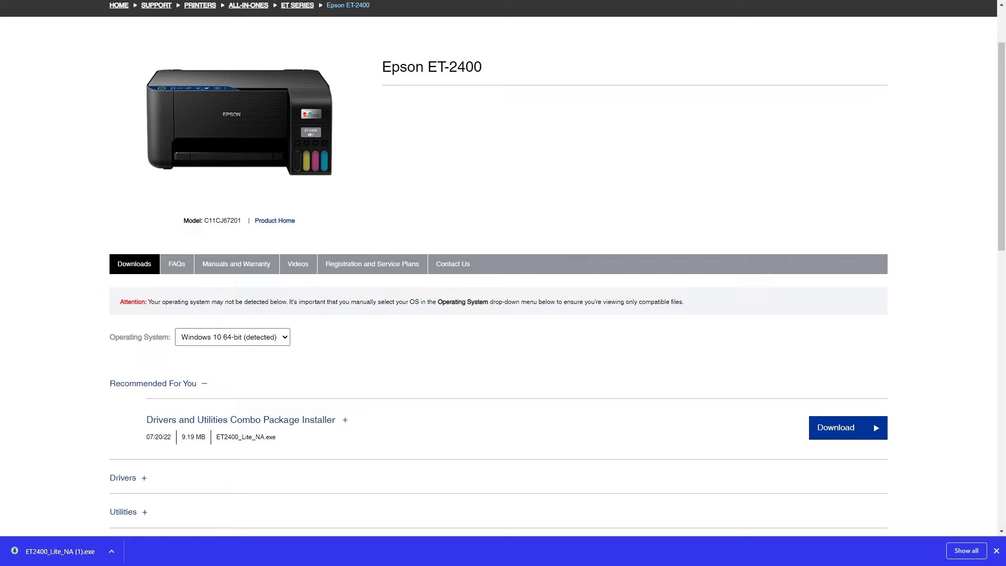
pyautogui.moveTo(492, 383)
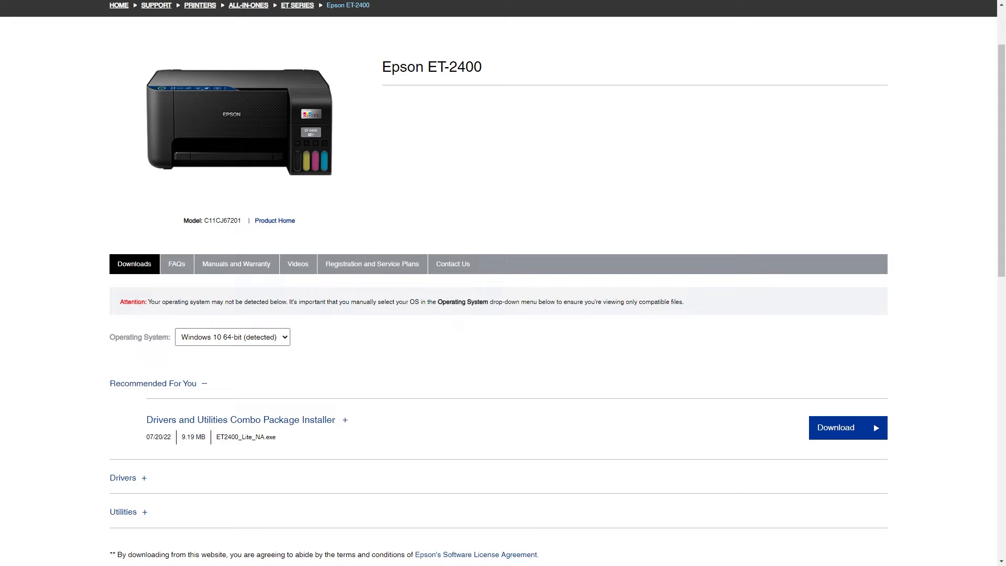
# Step: Run ET2400_Lite_NA.exe, confirm the installer prompt, and scroll the License Agreement to its end
pyautogui.click(847, 427)
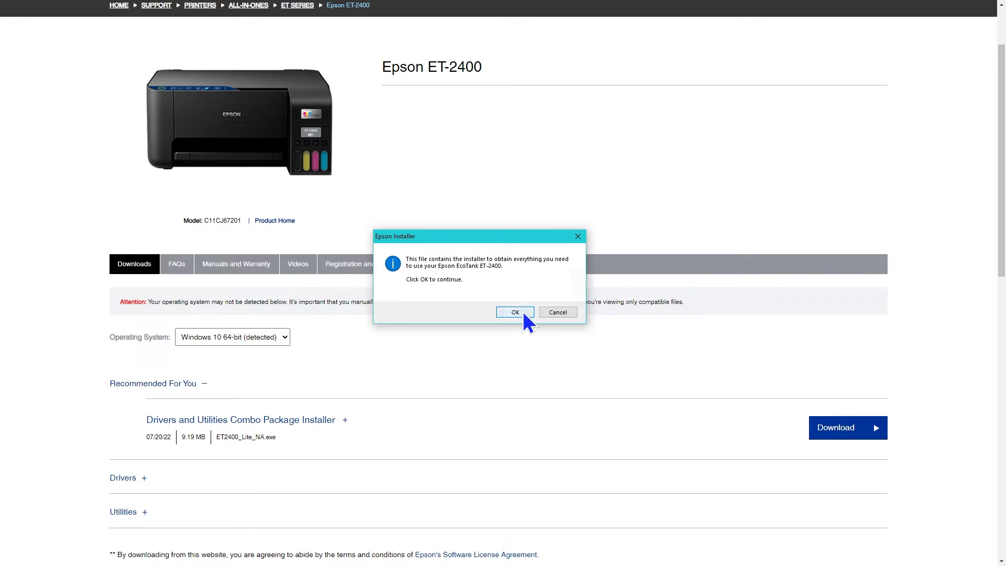
pyautogui.click(513, 312)
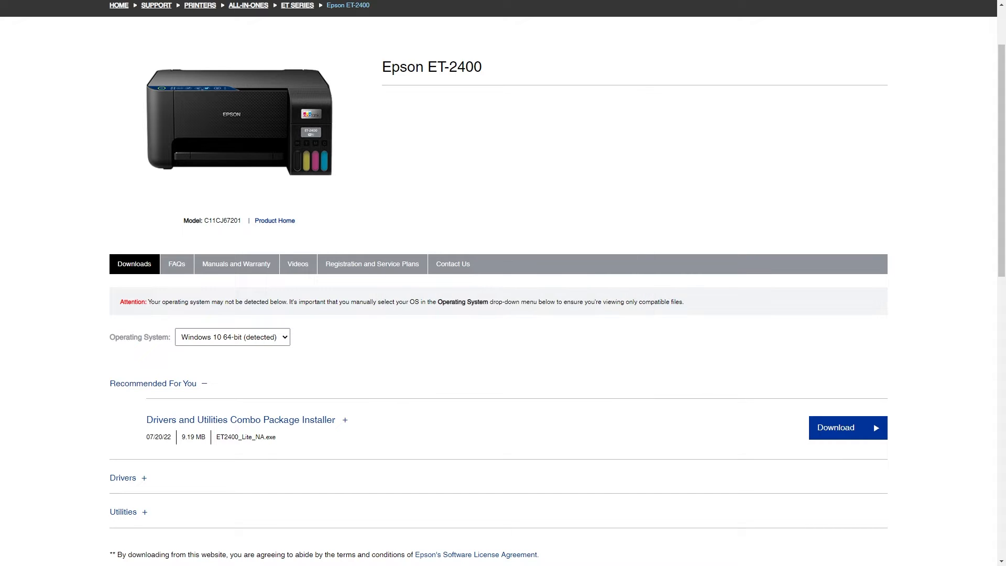
pyautogui.click(846, 427)
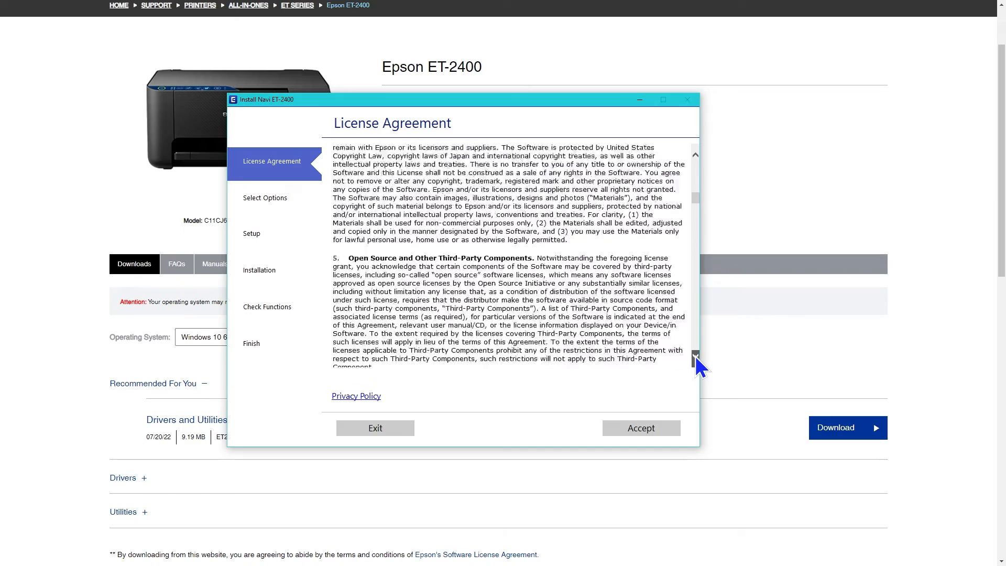
pyautogui.scroll(-3)
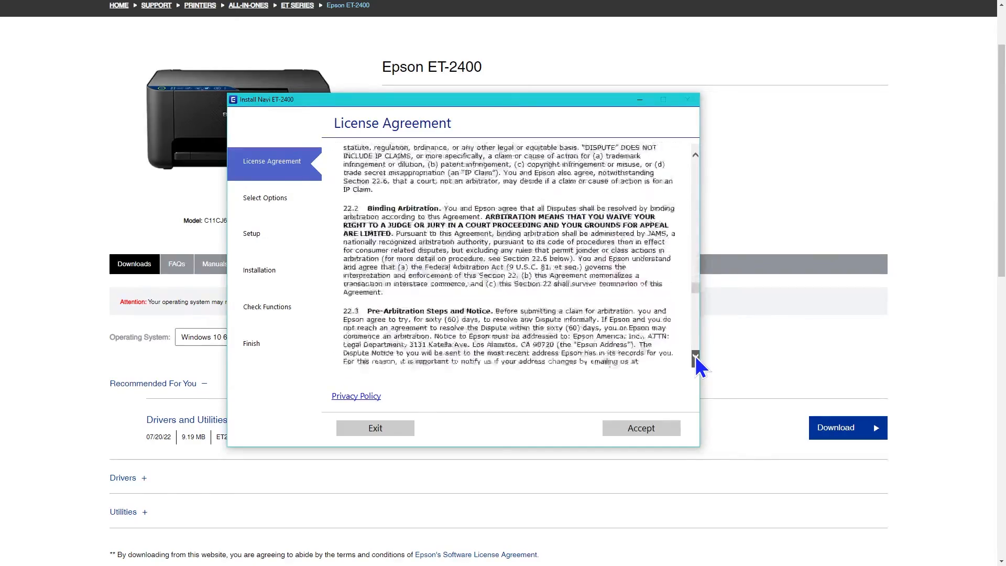
pyautogui.click(694, 358)
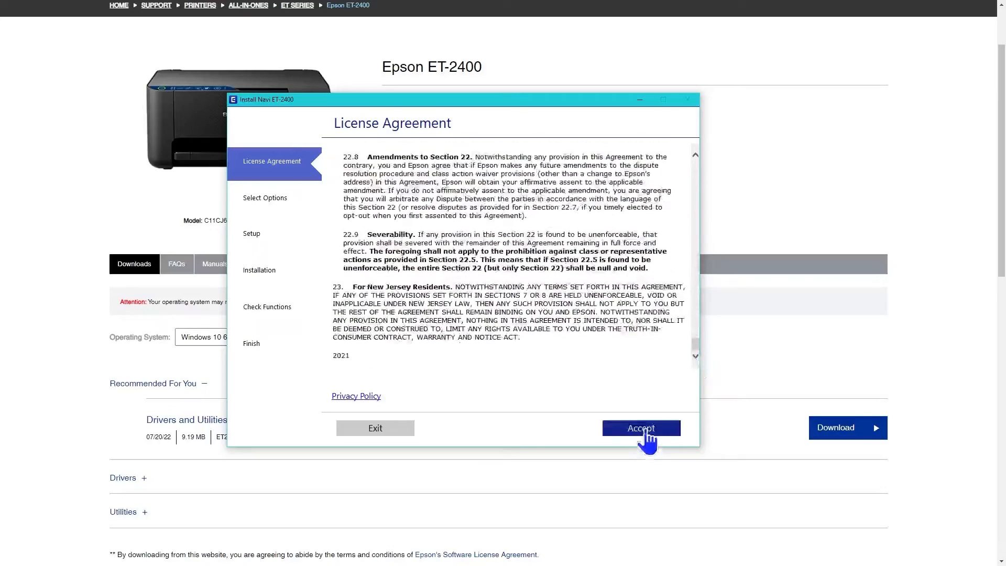
# Step: Accept the license, decline software usage data collection, and confirm the ink tanks are filled
pyautogui.click(640, 427)
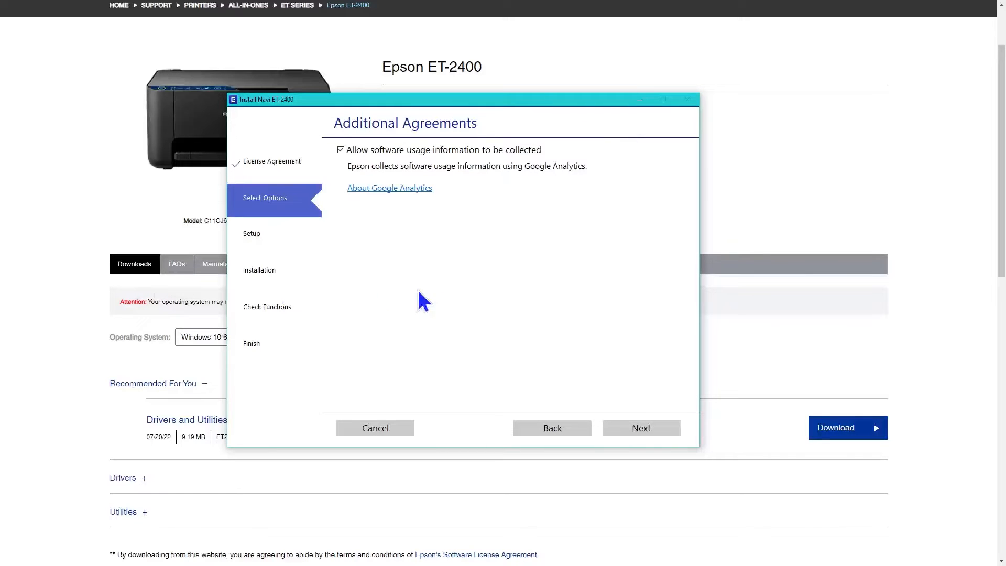
pyautogui.moveTo(321, 138)
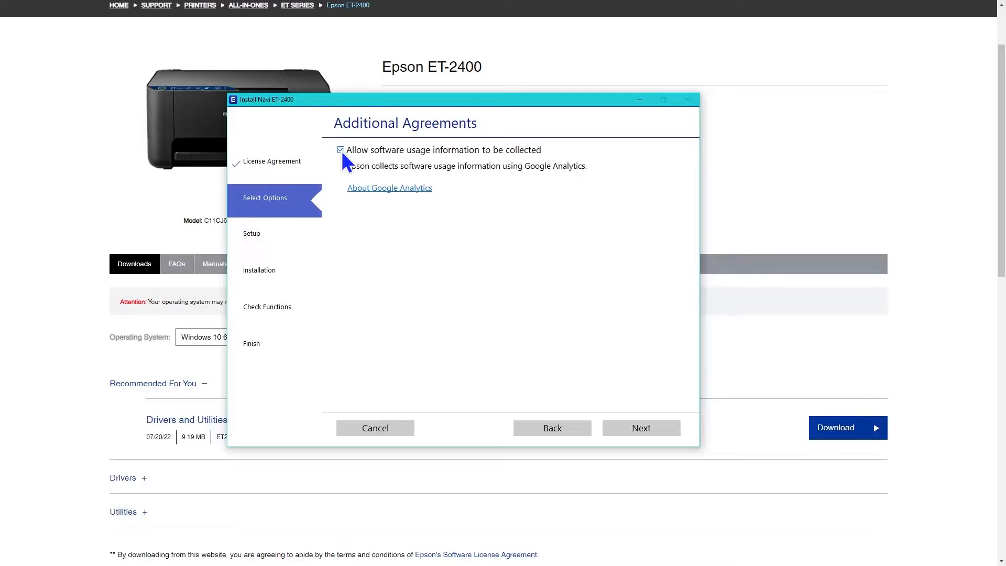
pyautogui.click(341, 150)
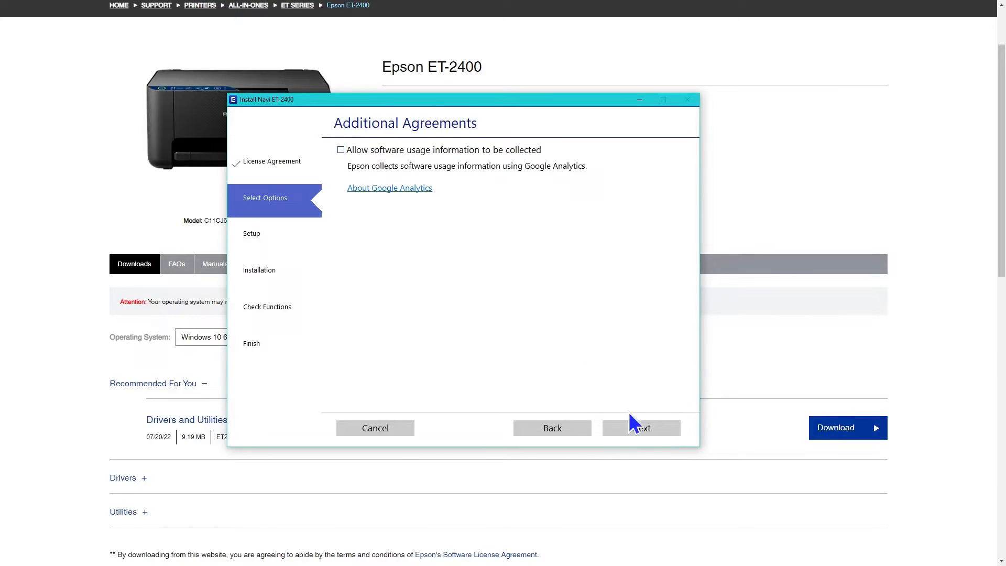
pyautogui.click(641, 427)
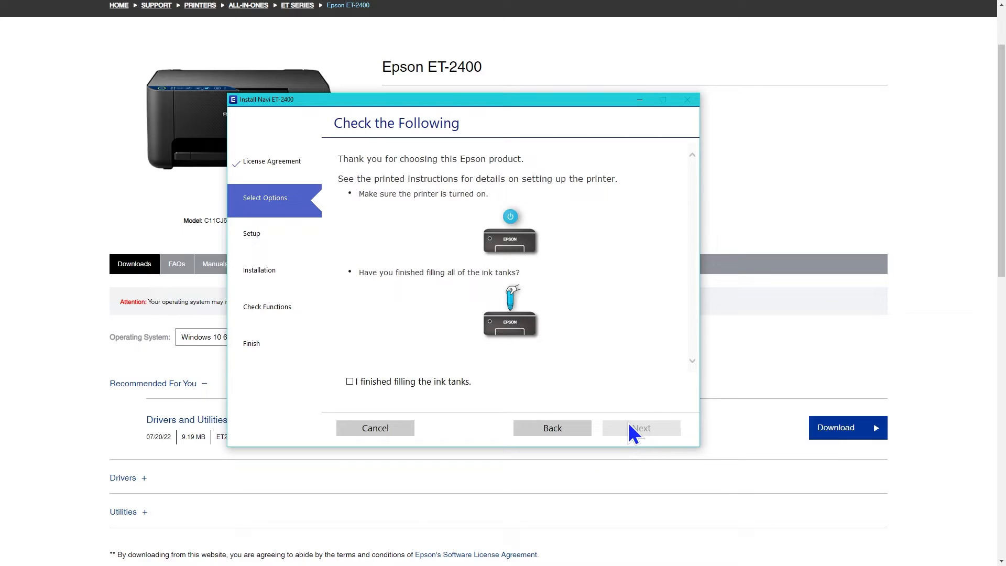
pyautogui.moveTo(659, 396)
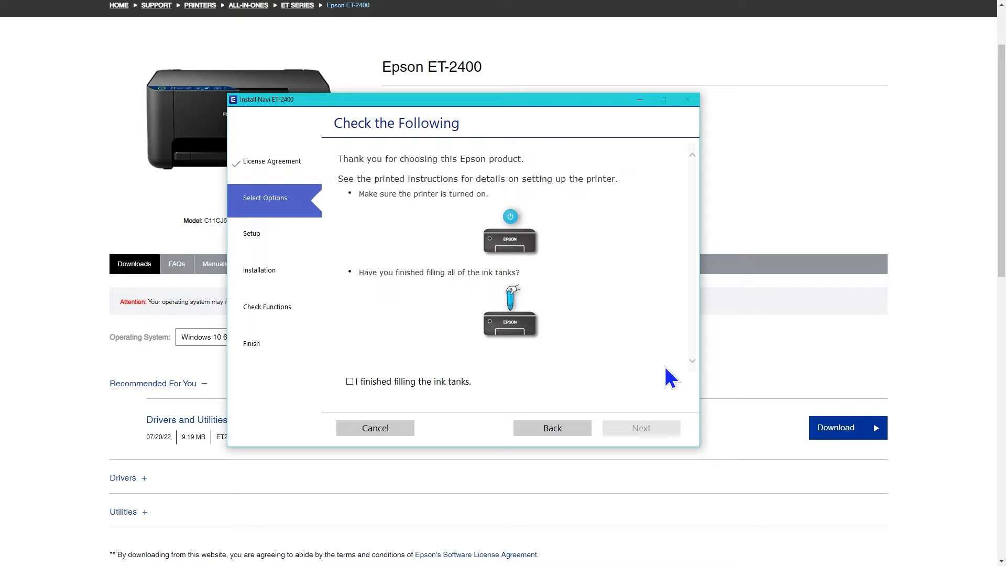
pyautogui.moveTo(380, 332)
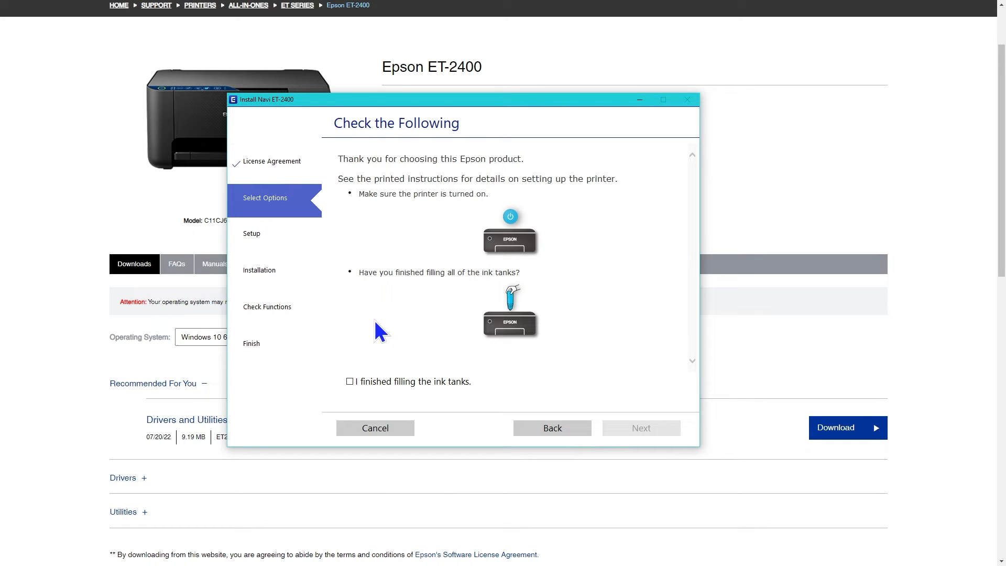
pyautogui.click(350, 382)
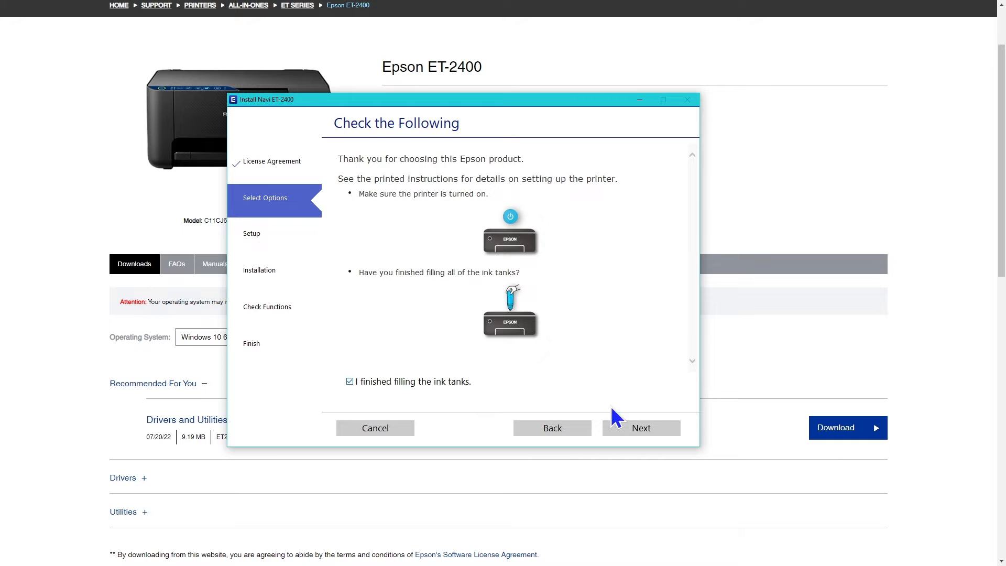
pyautogui.click(641, 427)
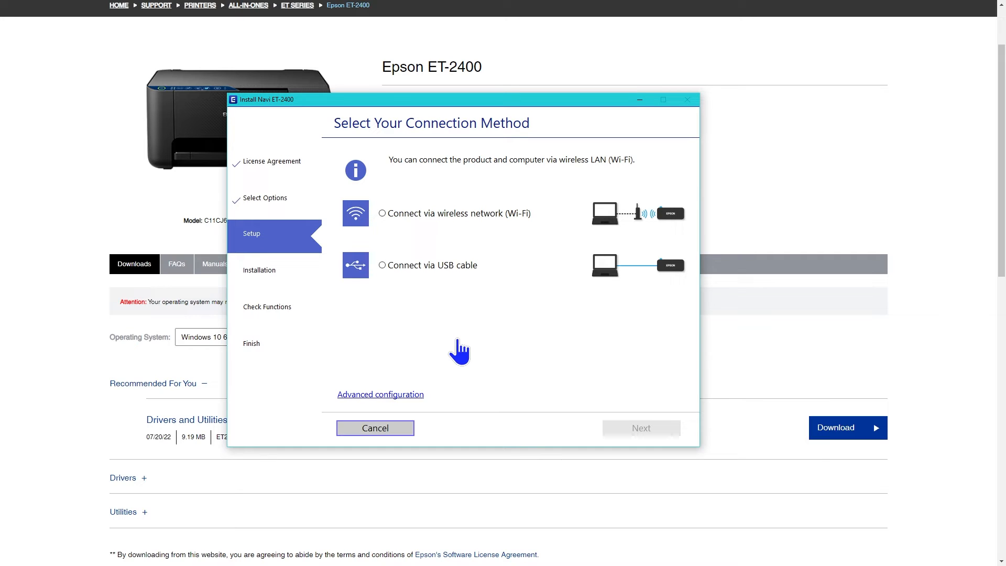
pyautogui.moveTo(462, 350)
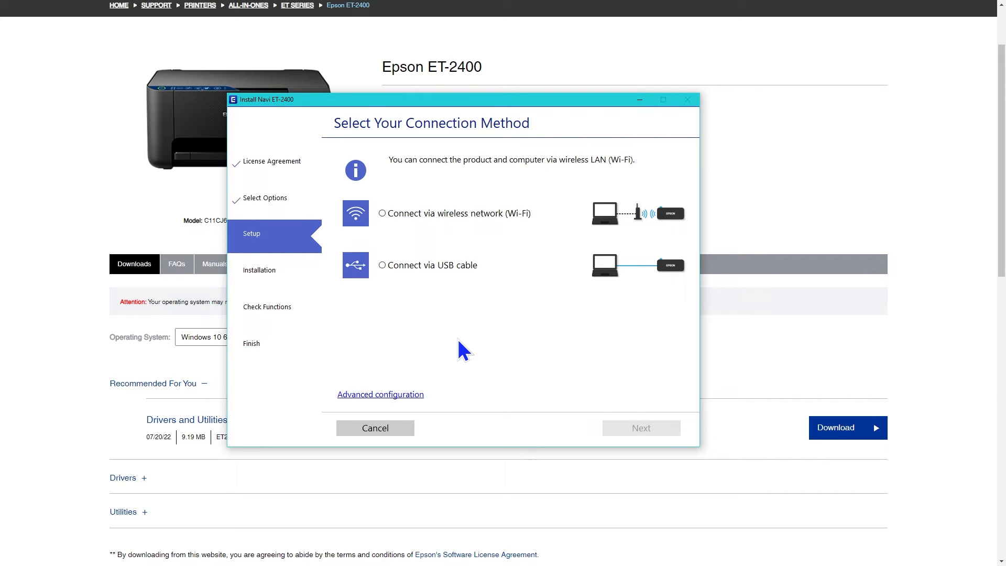
# Step: Connect the detected ET-2400 over Wi-Fi automatically and keep DHCP IP address settings
pyautogui.click(381, 212)
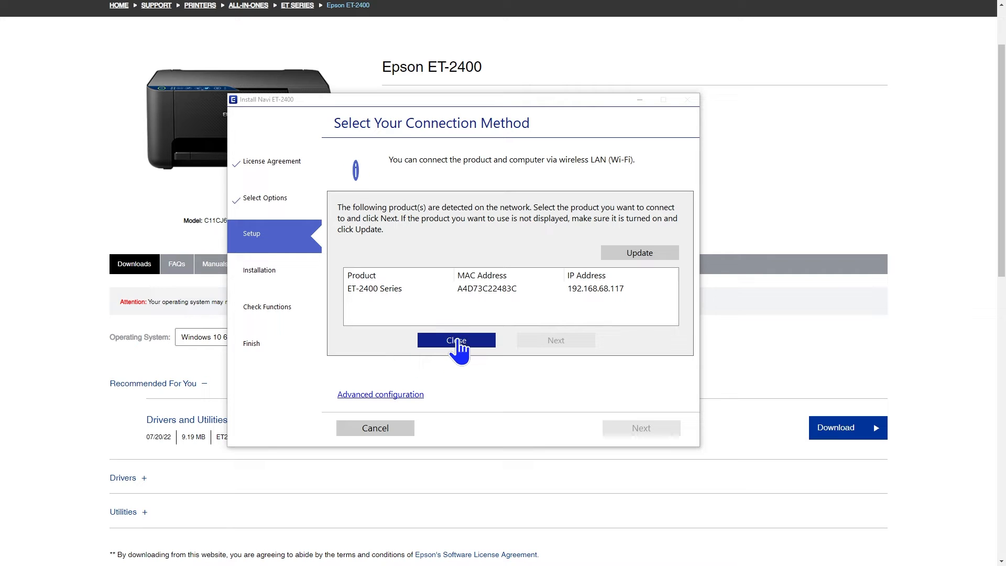
pyautogui.click(455, 339)
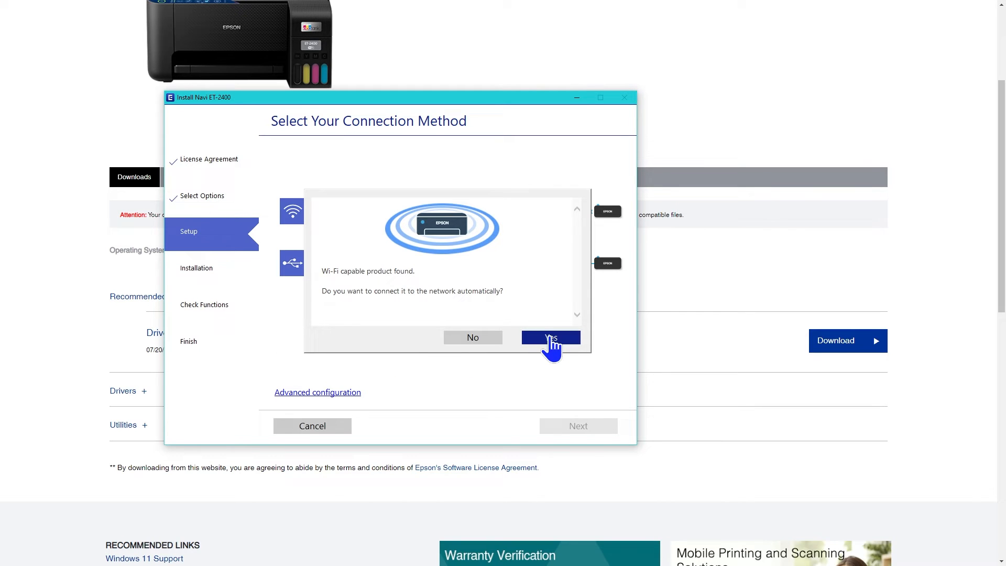
pyautogui.click(550, 337)
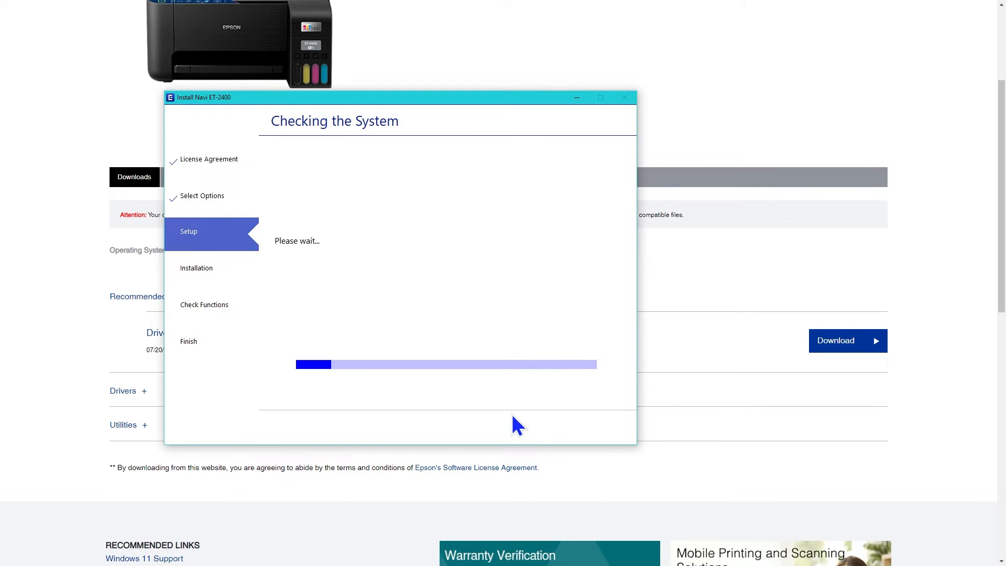
pyautogui.moveTo(418, 438)
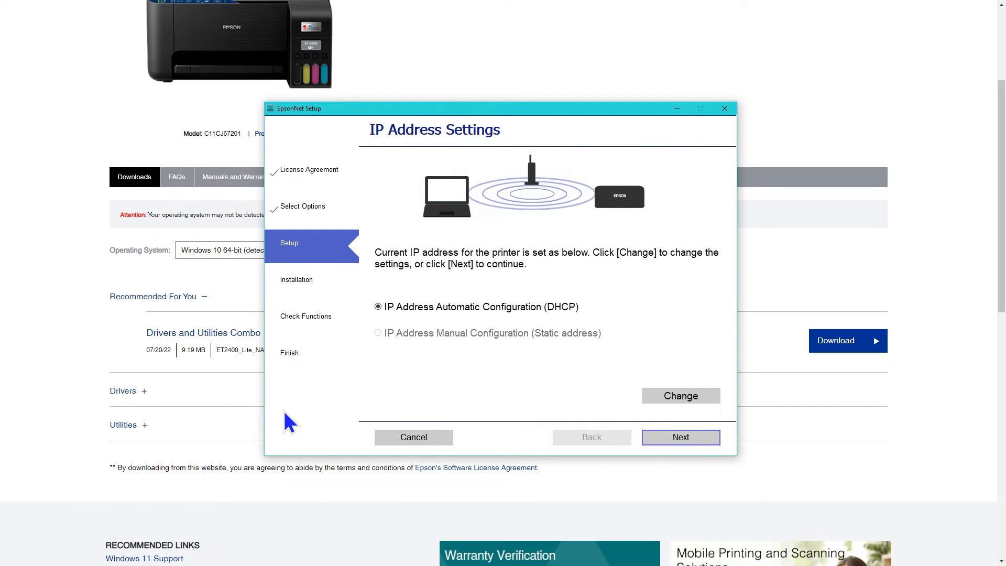
pyautogui.click(680, 437)
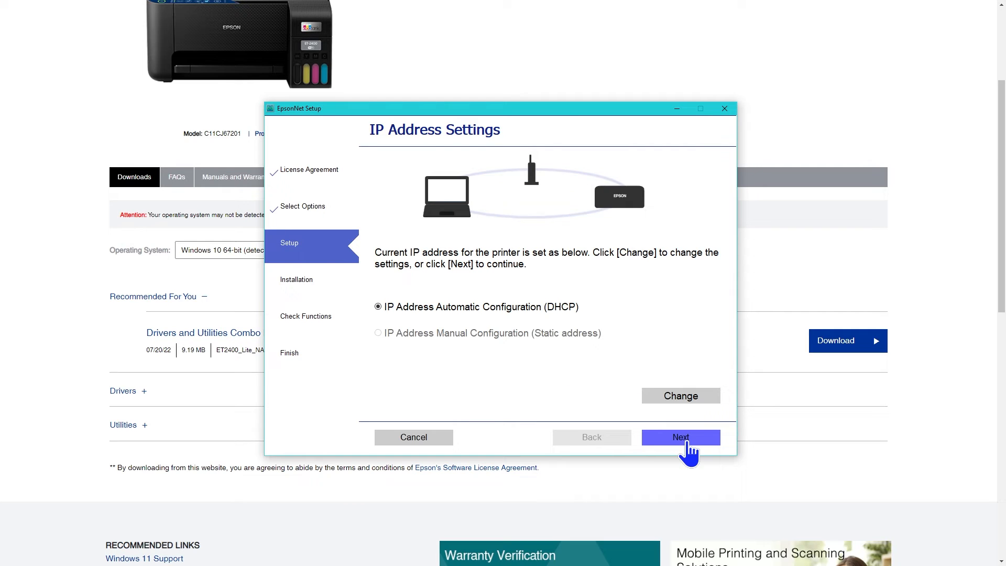
pyautogui.click(680, 436)
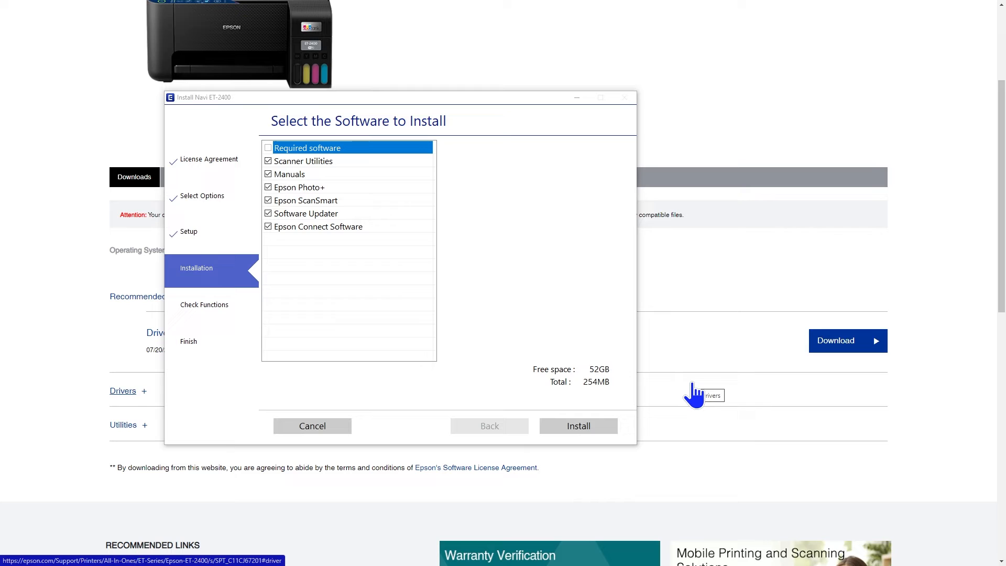
# Step: Deselect the optional apps including Epson ScanSmart and install Software Updater and Epson Connect Software
pyautogui.click(306, 148)
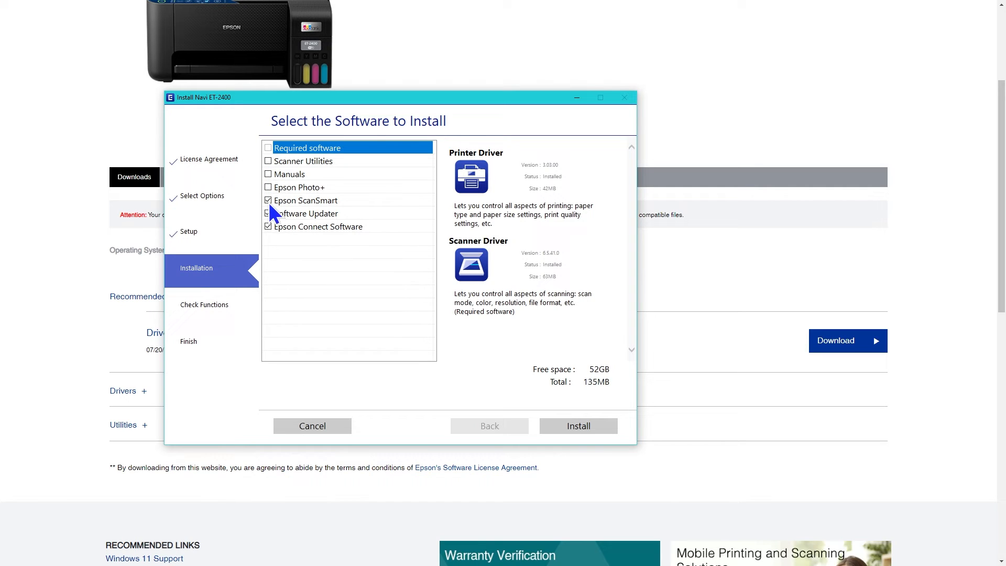
pyautogui.click(318, 226)
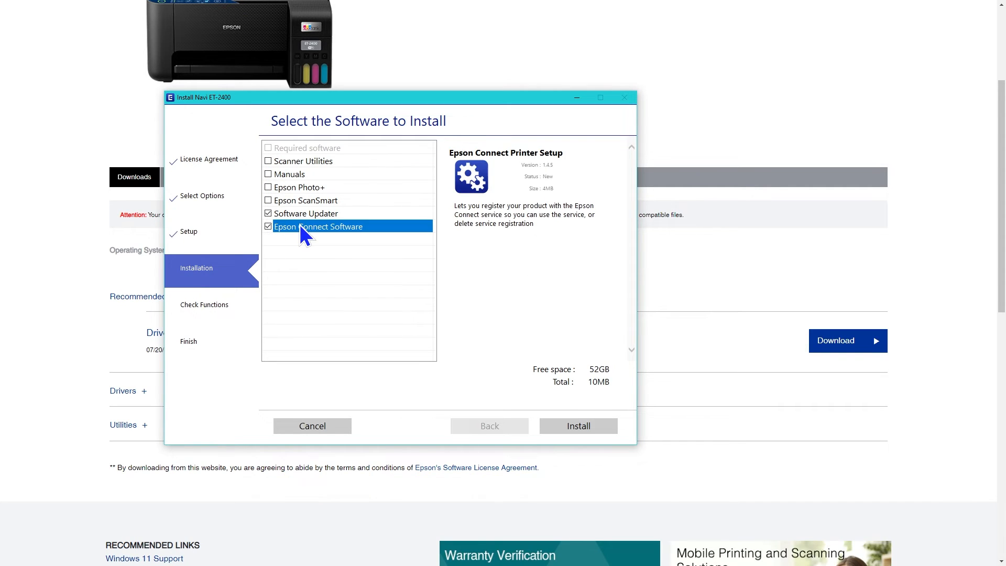
pyautogui.click(305, 213)
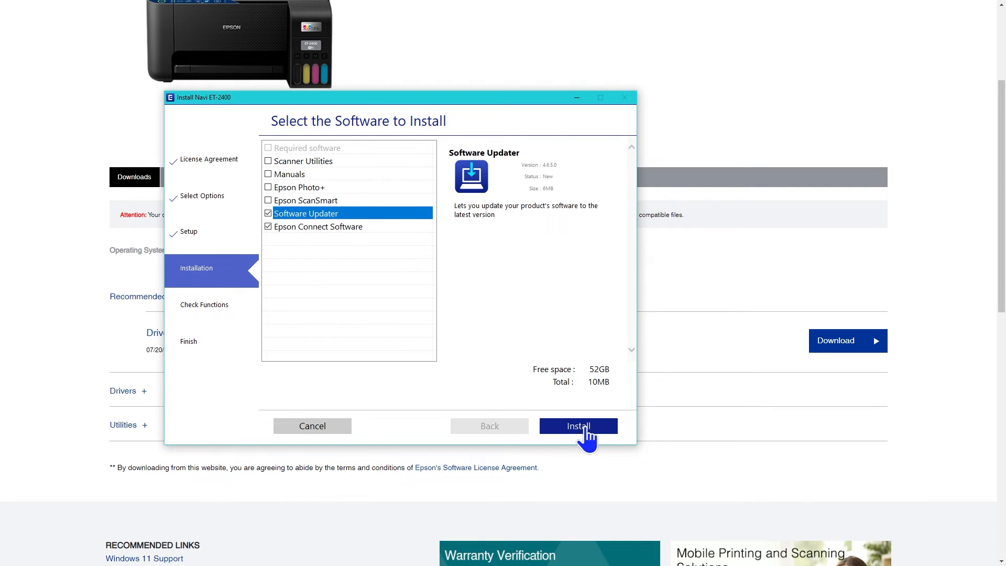
pyautogui.click(577, 425)
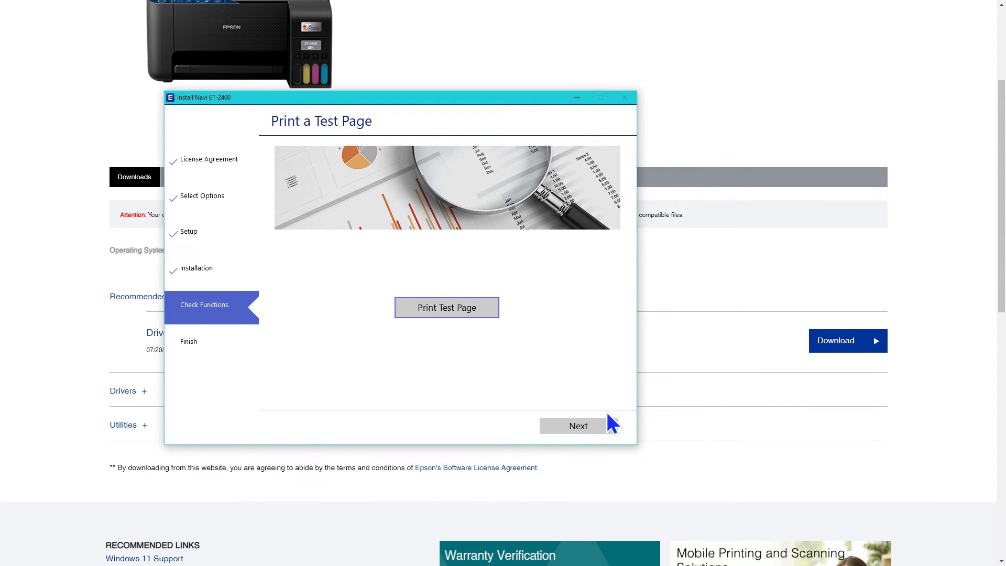
# Step: Print a test page and continue to the firmware update step
pyautogui.click(446, 307)
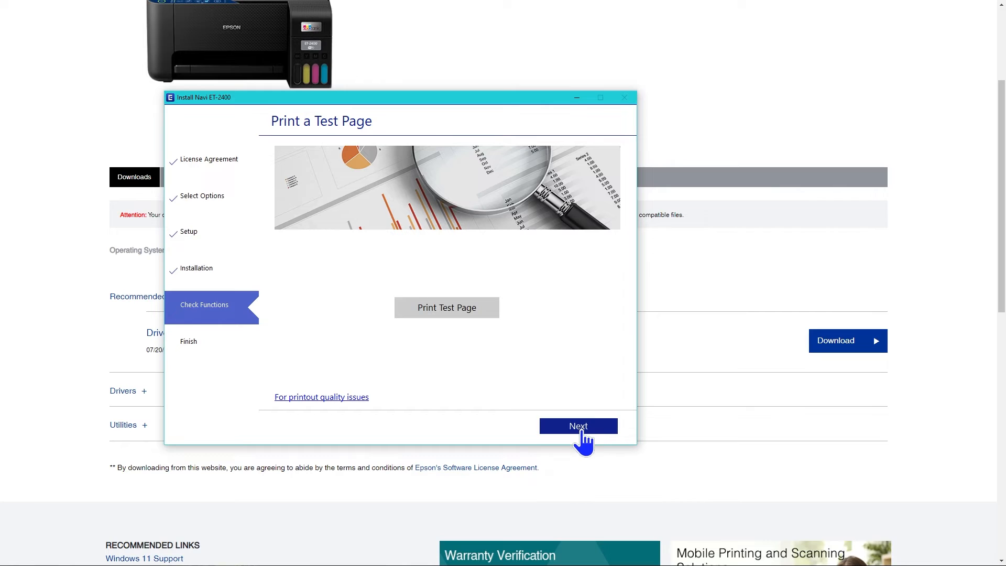
pyautogui.click(577, 425)
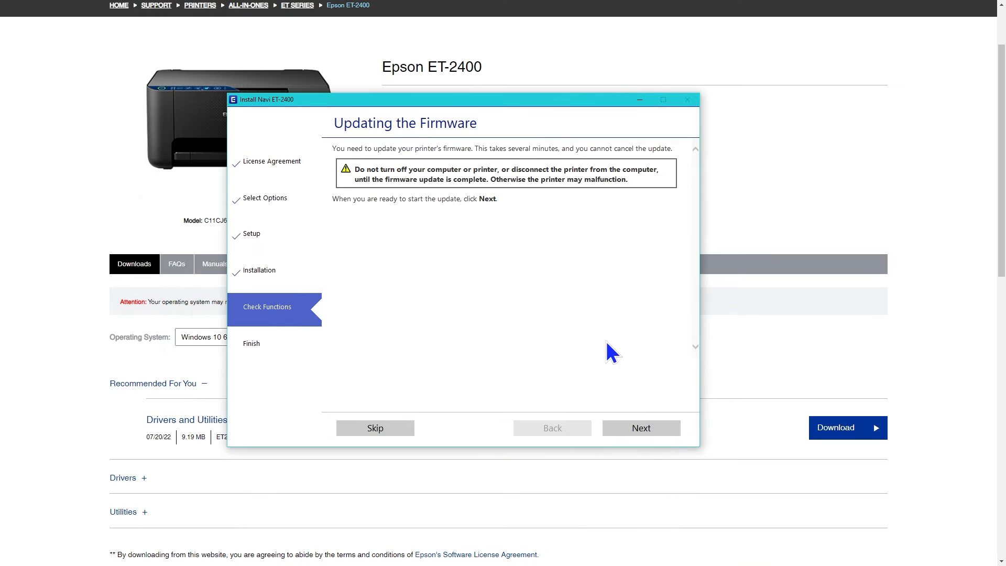
# Step: Run Epson Firmware Updater until the update reports success and close it
pyautogui.click(639, 428)
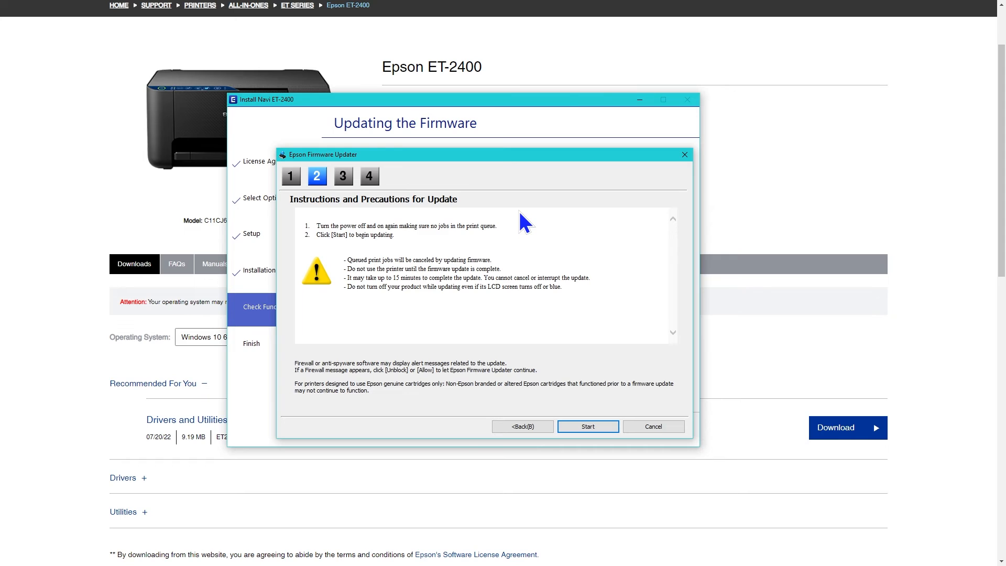
pyautogui.moveTo(544, 214)
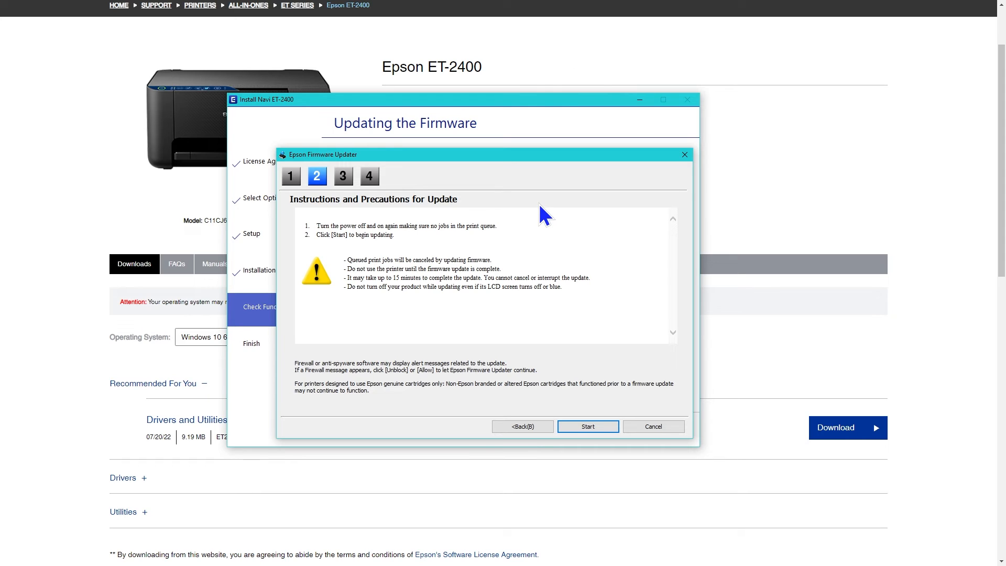
pyautogui.moveTo(593, 294)
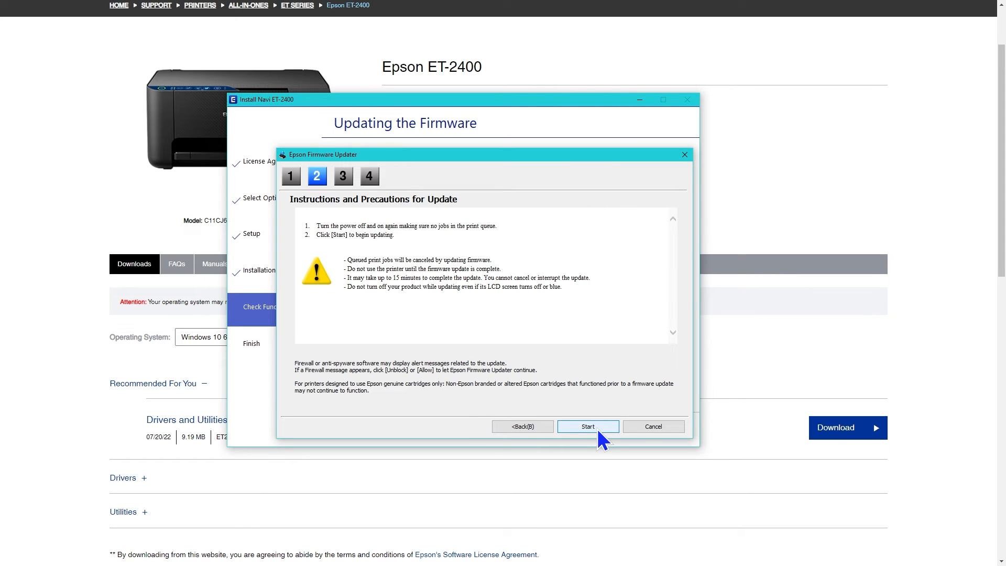
pyautogui.click(586, 427)
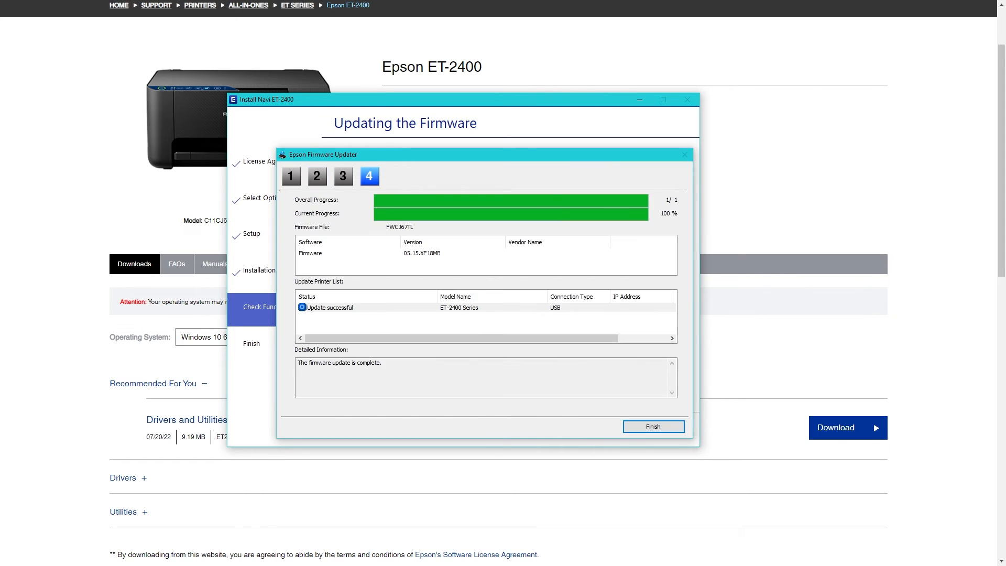
pyautogui.click(653, 426)
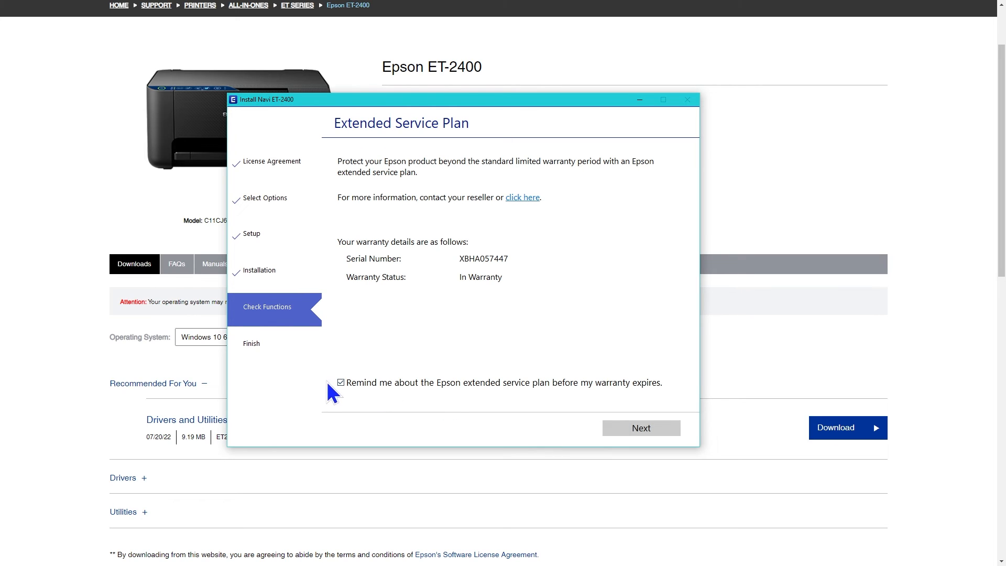
# Step: Turn off extended service plan reminders and choose Finish & Register to open product registration
pyautogui.click(340, 382)
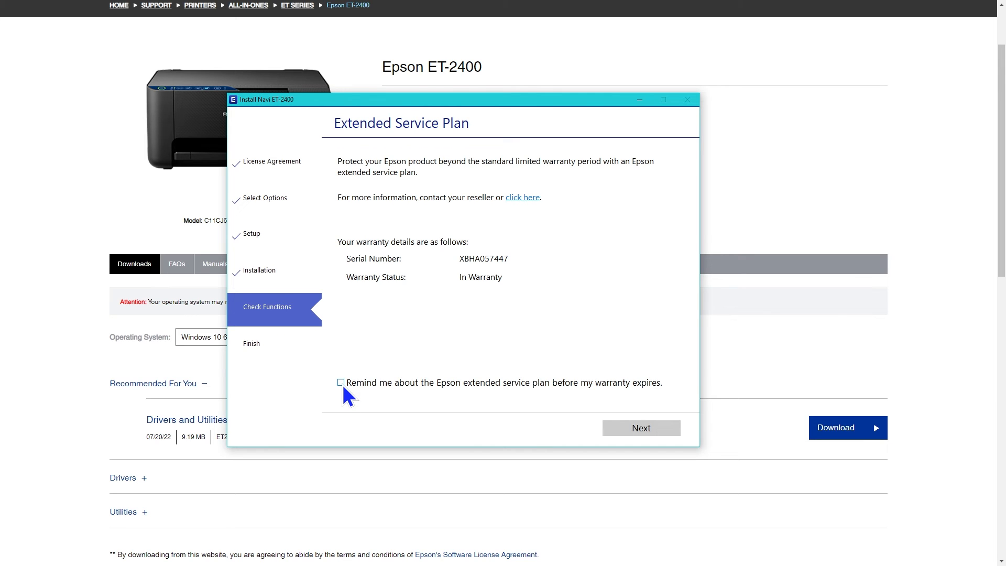
pyautogui.click(639, 427)
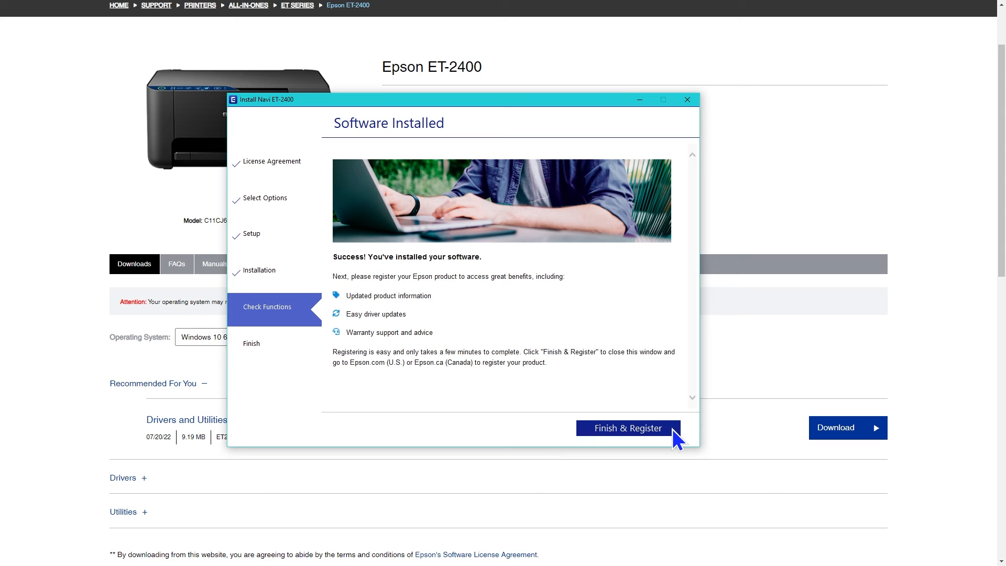
pyautogui.moveTo(626, 438)
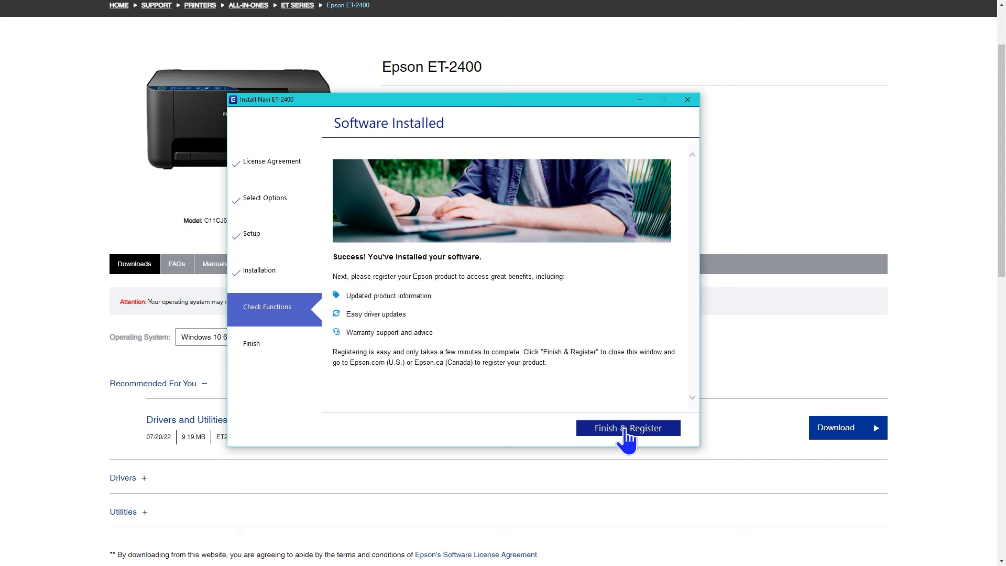
pyautogui.click(627, 428)
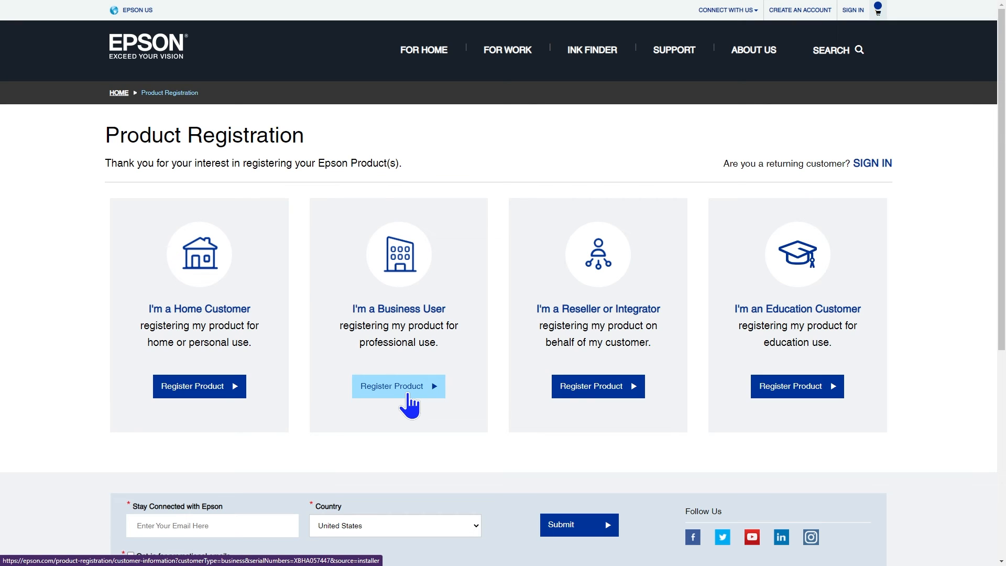
pyautogui.moveTo(500, 392)
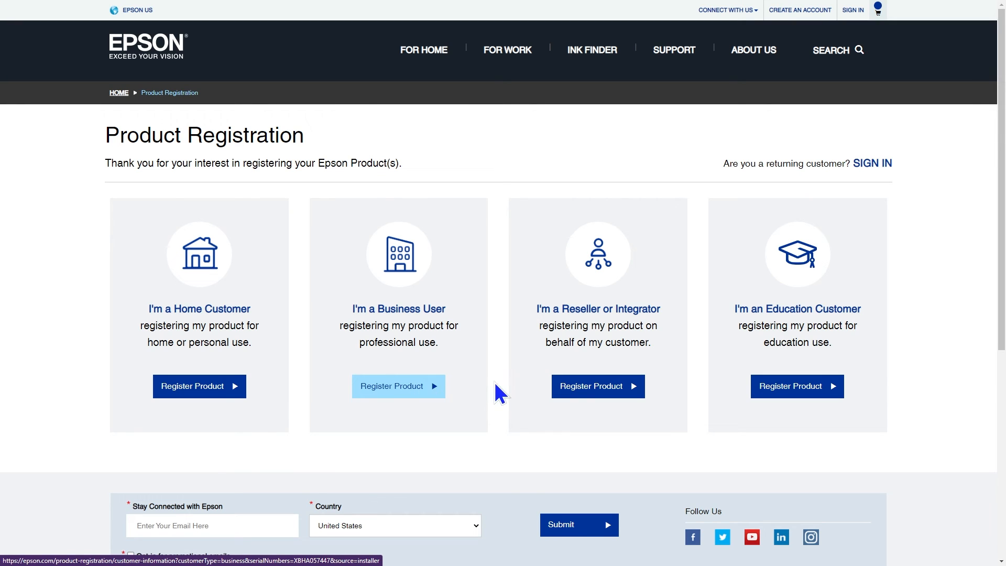
# Step: Register as a business user with industry Consumer Products and purchase answer Yes, then continue to Product Information
pyautogui.click(398, 387)
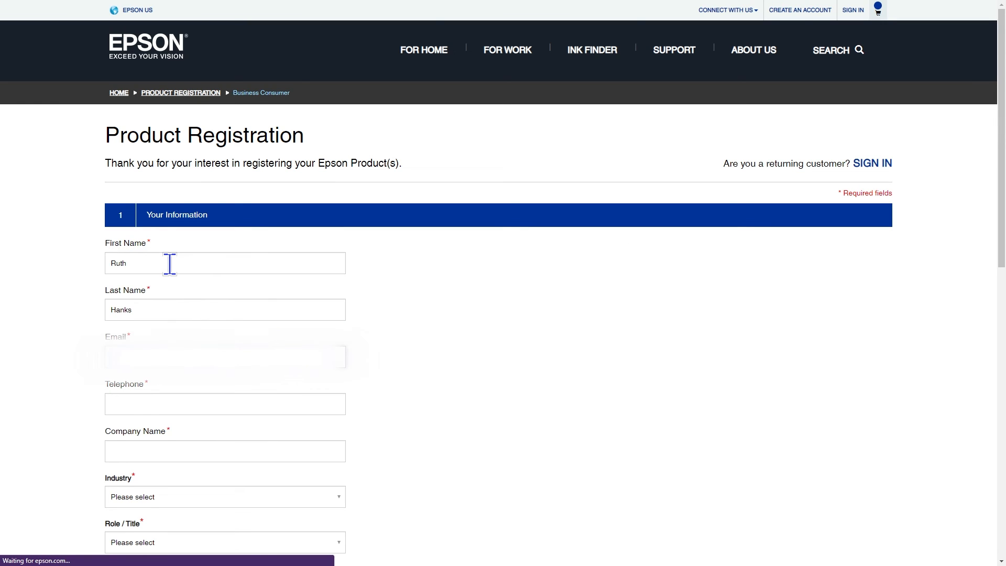
pyautogui.click(225, 322)
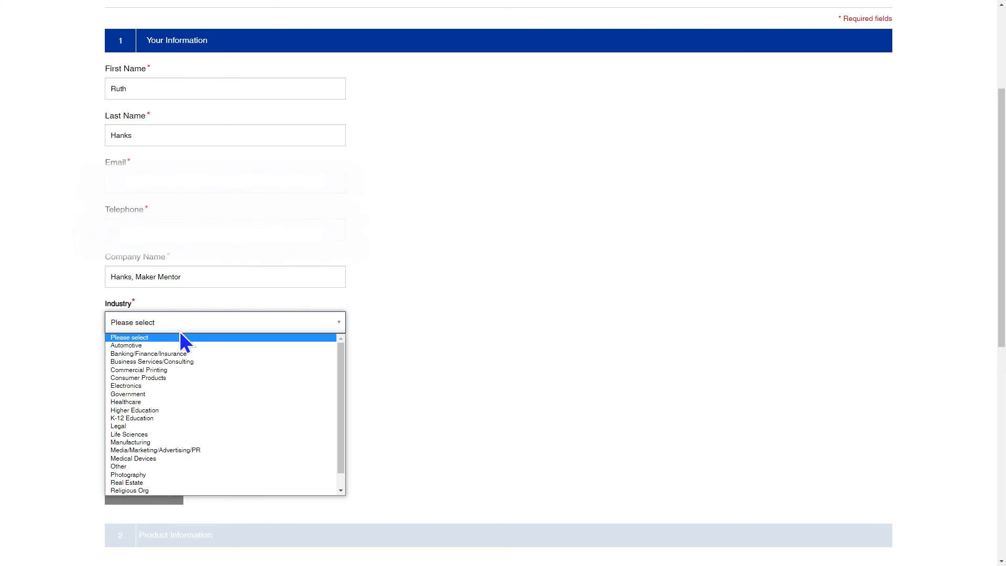
pyautogui.click(139, 378)
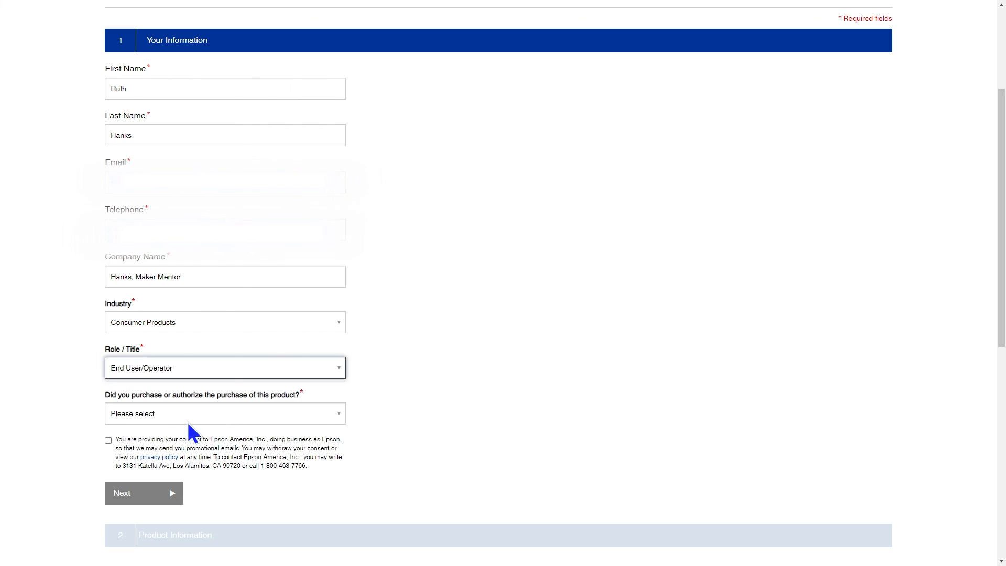
pyautogui.click(224, 413)
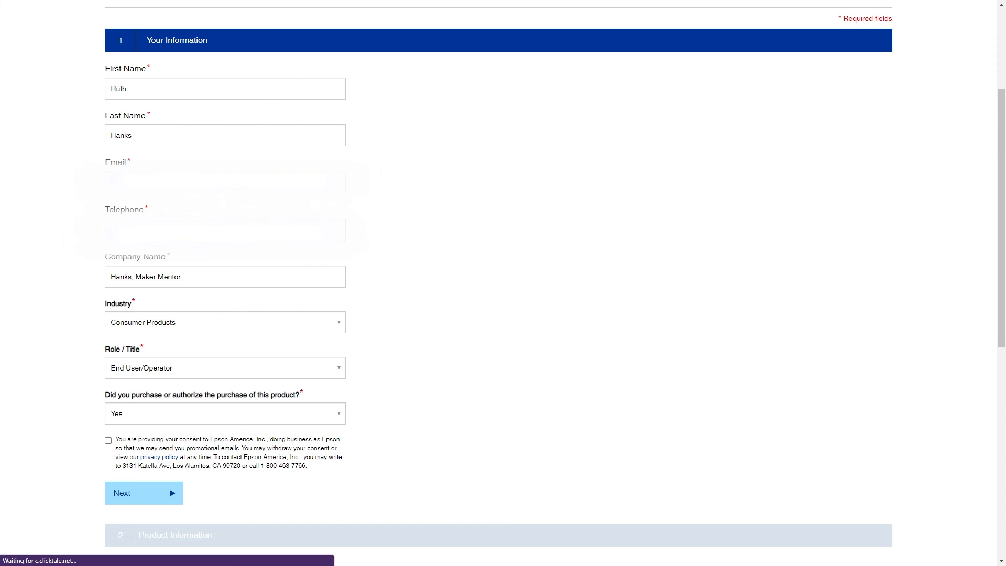
pyautogui.click(143, 493)
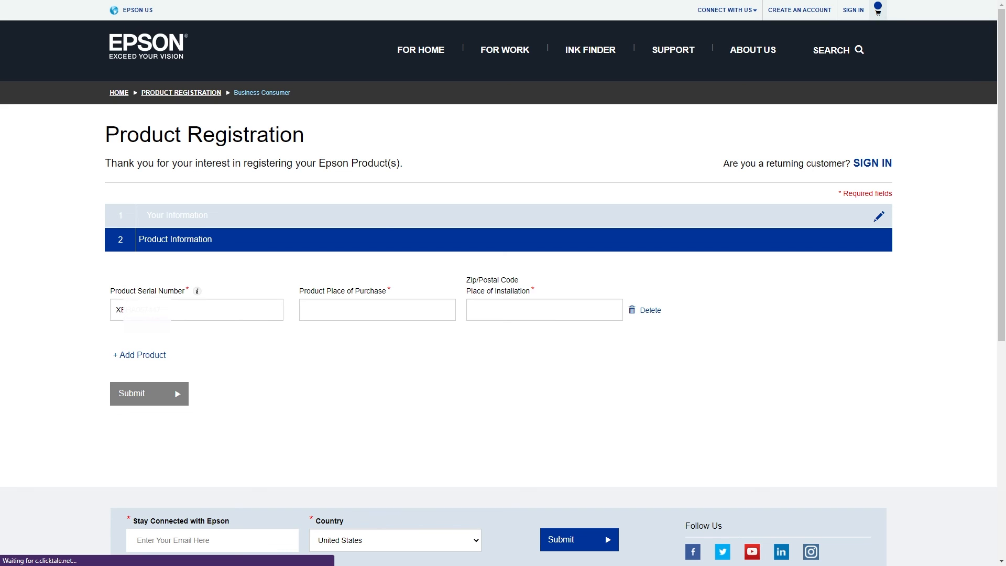
pyautogui.moveTo(325, 422)
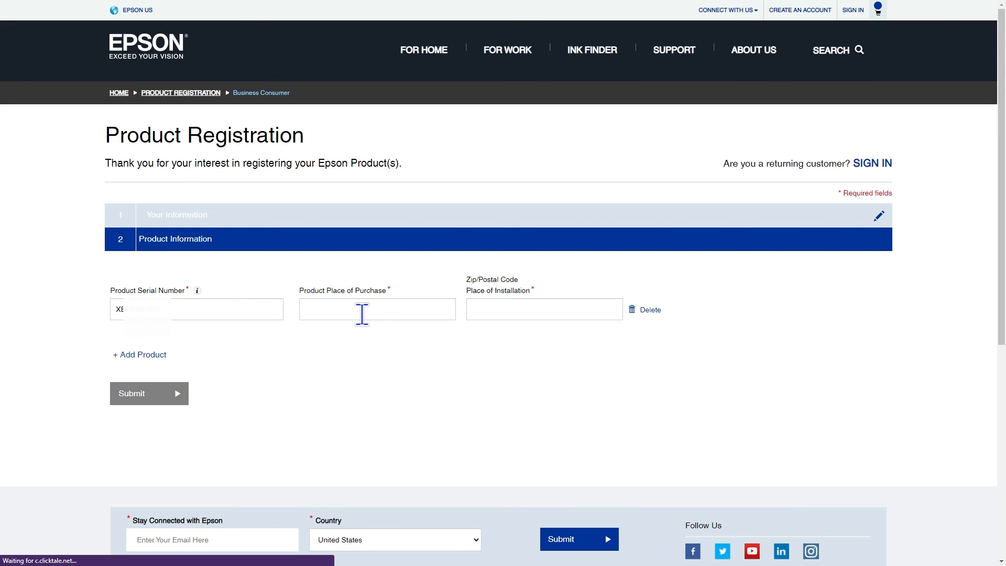
# Step: Register the printer with 'Target' as place of purchase and the installation zip code, reaching the Thank you page
pyautogui.click(376, 308)
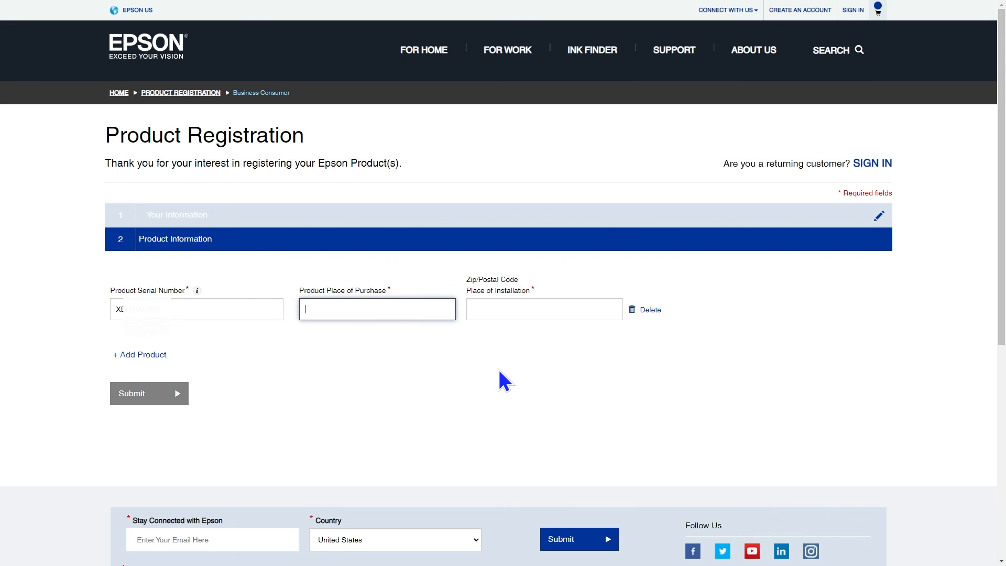
pyautogui.write('Target')
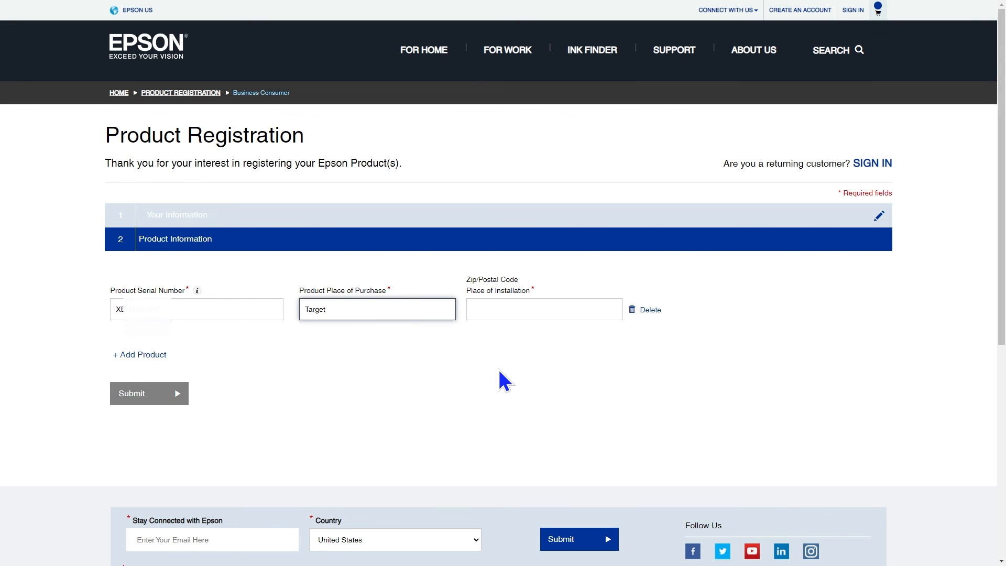
pyautogui.click(543, 309)
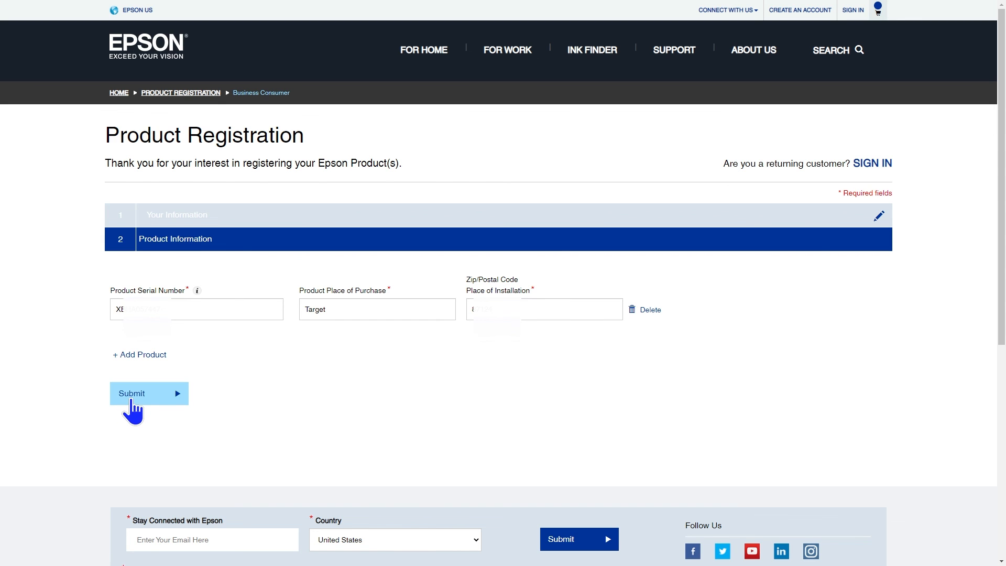
pyautogui.click(148, 393)
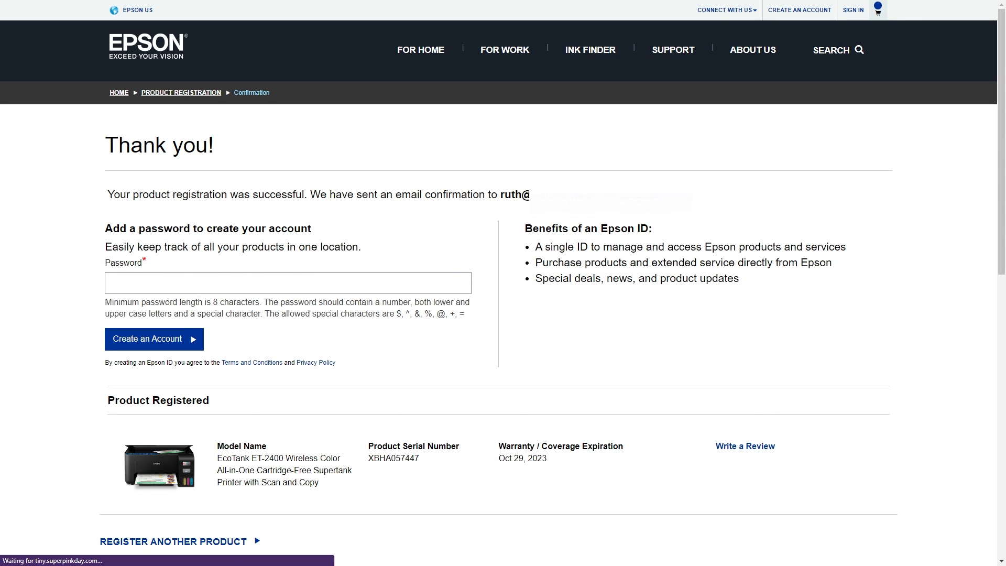